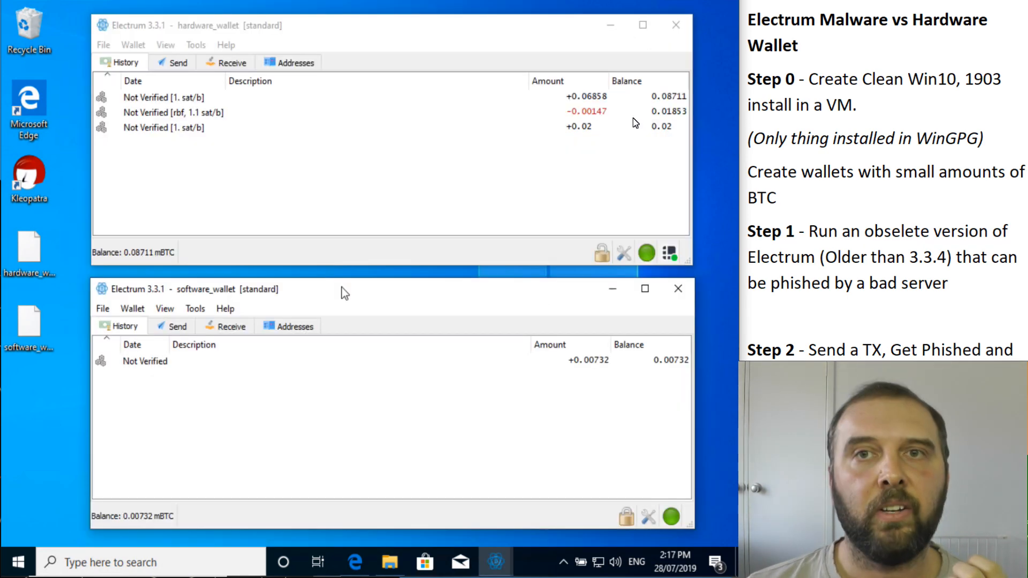
- Send 0.00521 mBTC from the software wallet, then follow the fake update's executable download link
left_click(287, 326)
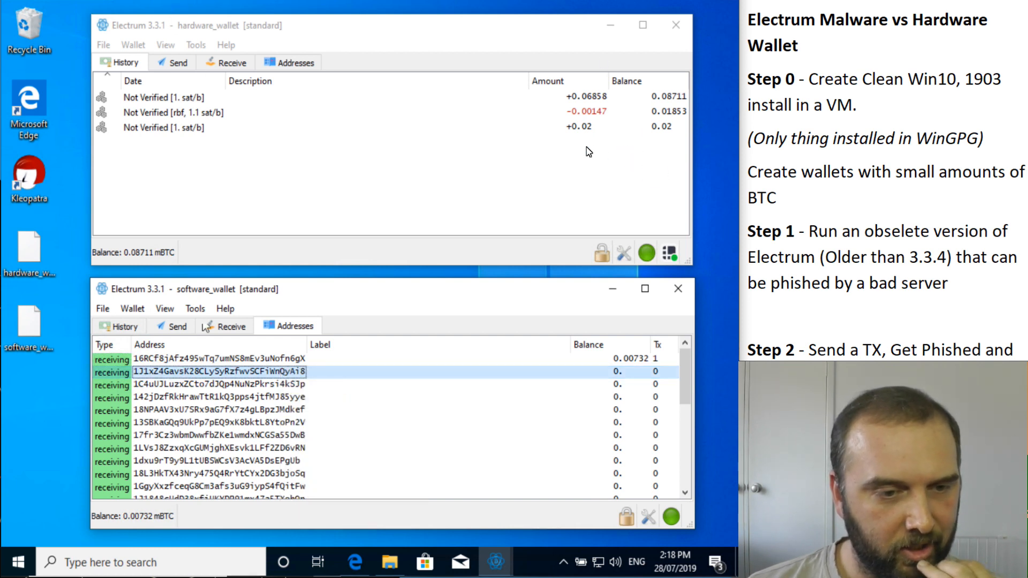
left_click(309, 441)
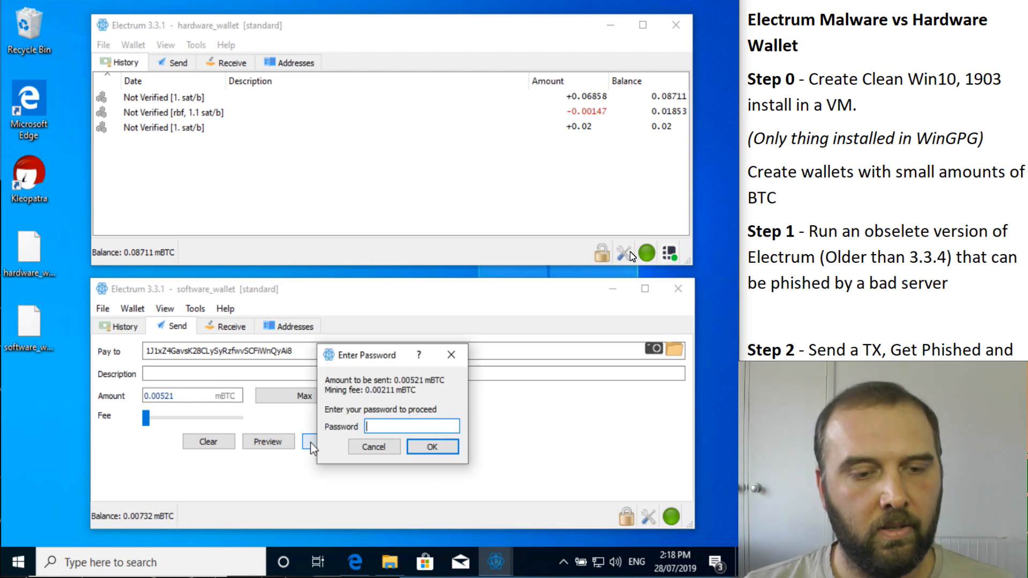
left_click(432, 446)
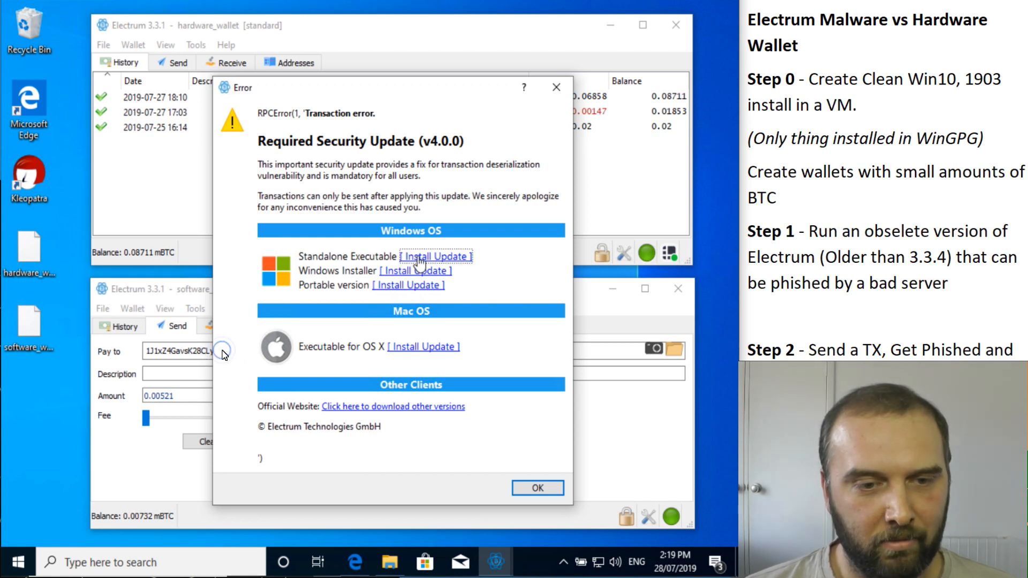
left_click(435, 256)
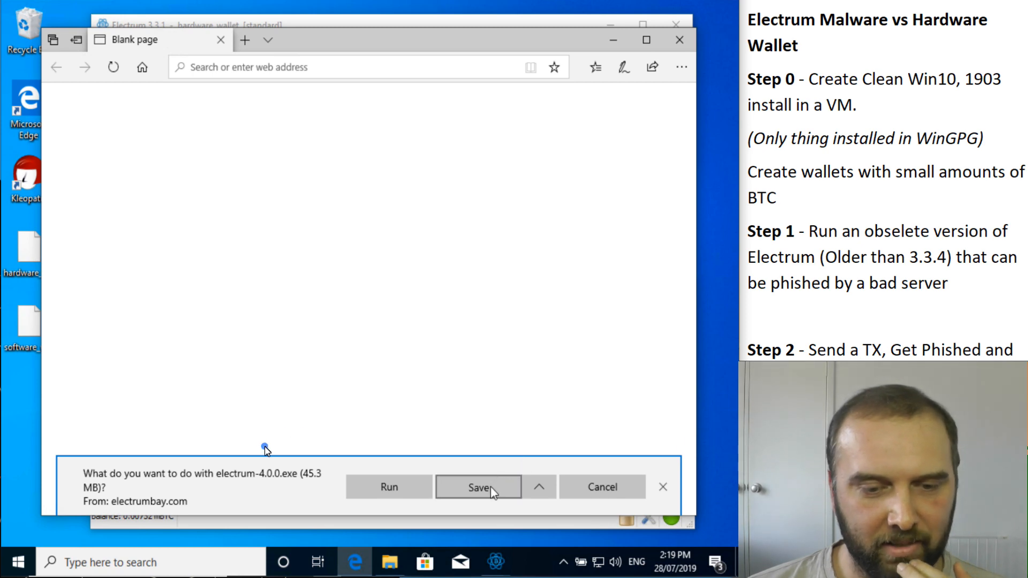
- Save electrum-4.0.0.exe from electrumbay.com and show it in the Downloads list
left_click(479, 488)
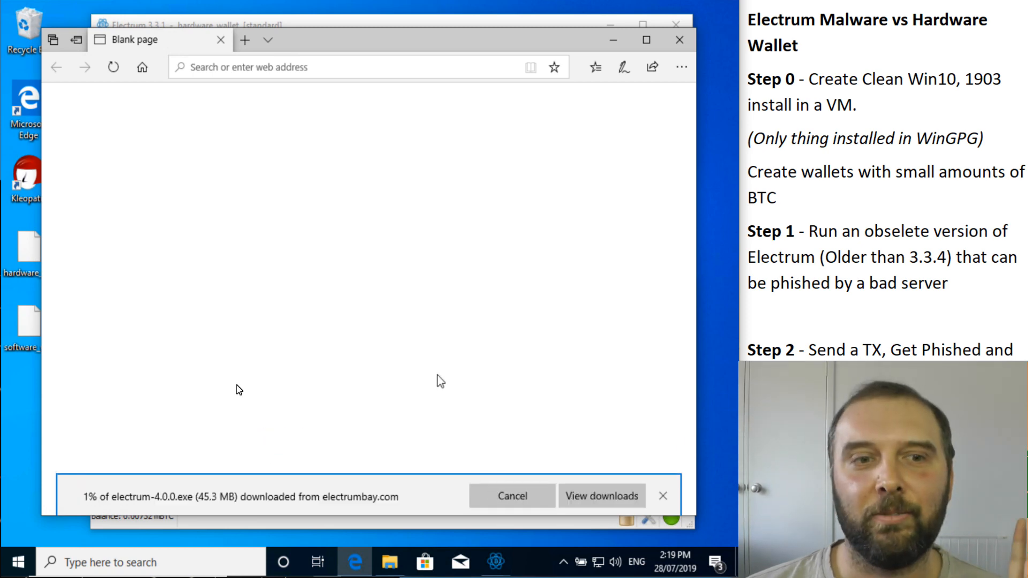
left_click(601, 496)
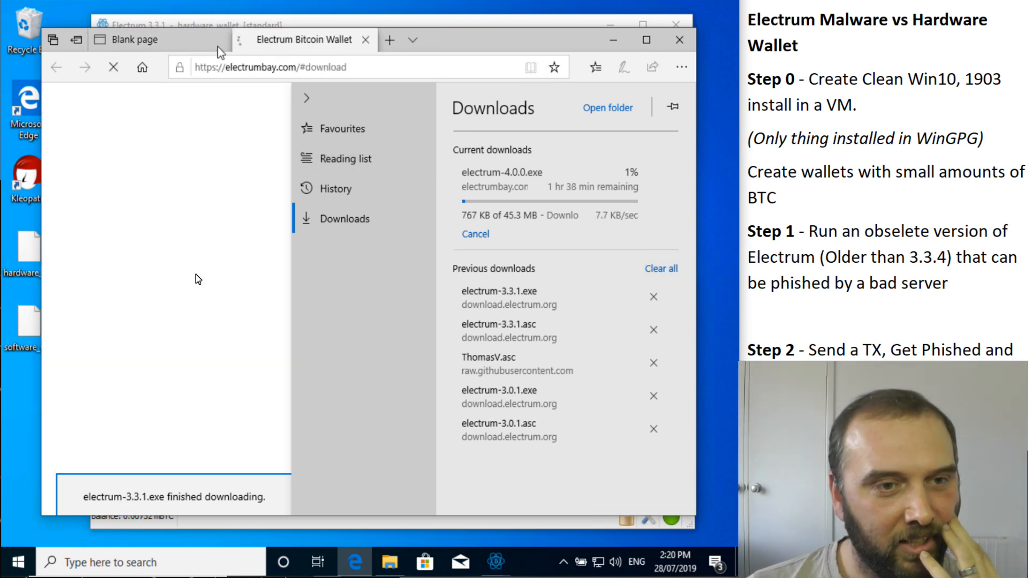
right_click(252, 367)
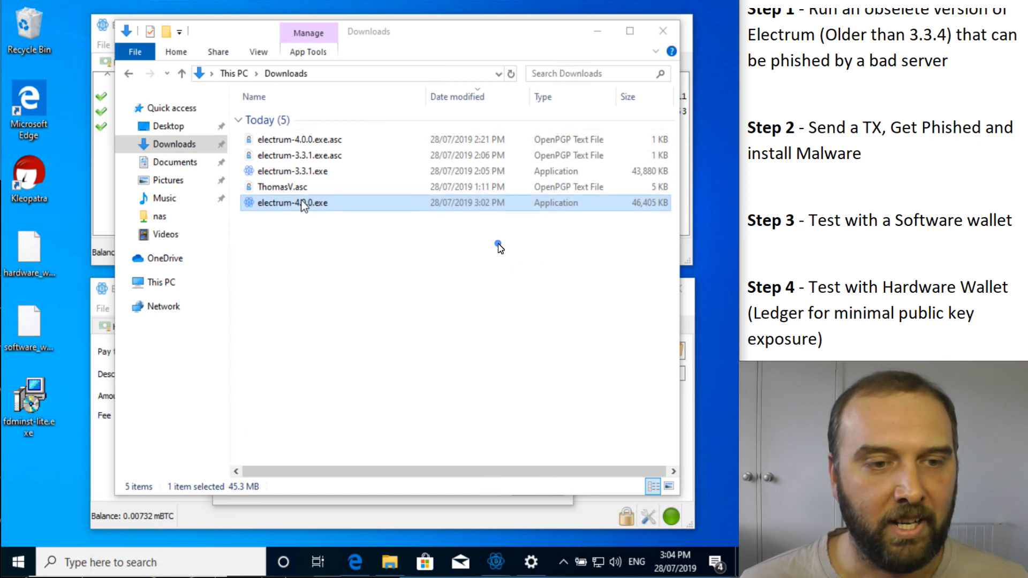
- Try verifying electrum-4.0.0.exe with Kleopatra, which fails, then launch the exe anyway
right_click(292, 202)
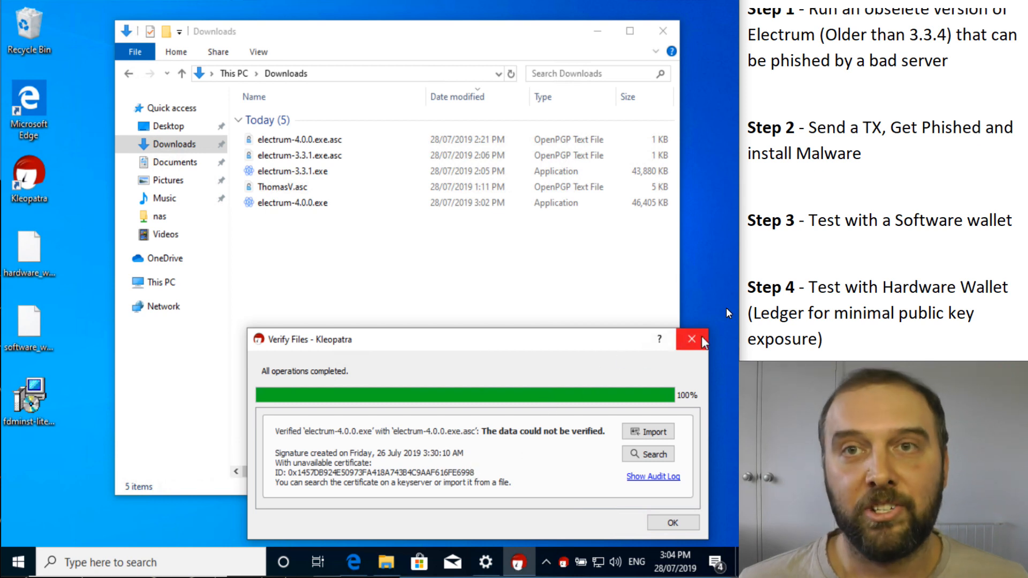
left_click(691, 339)
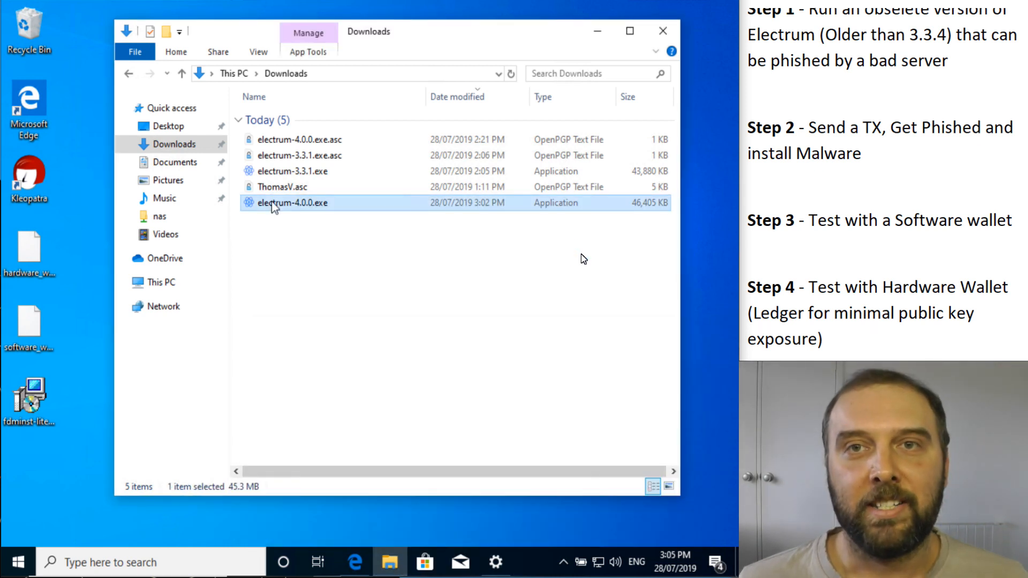
double_click(292, 202)
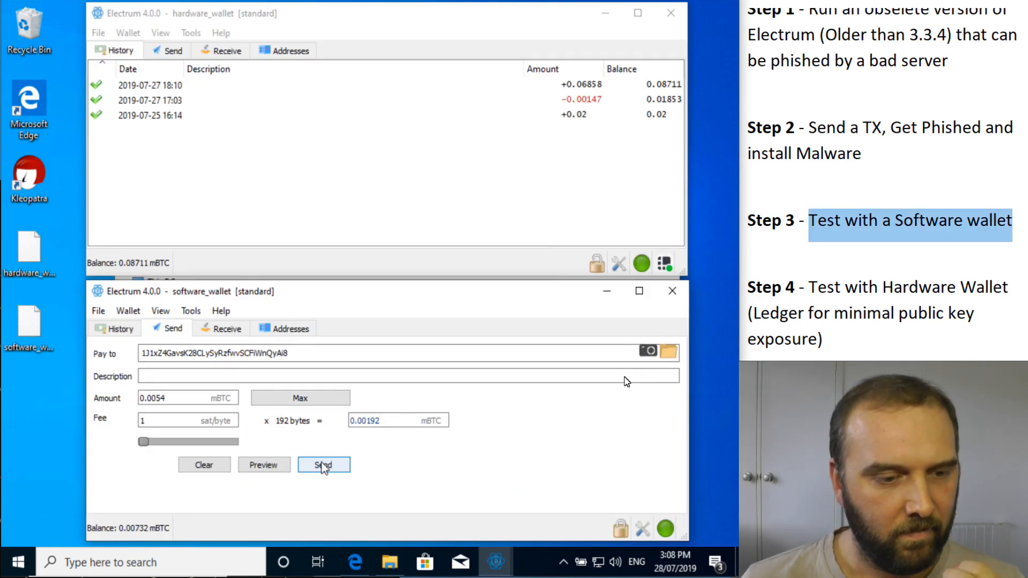
- Preview, password-sign and save the 0.0054 mBTC software-wallet transaction to history
left_click(324, 464)
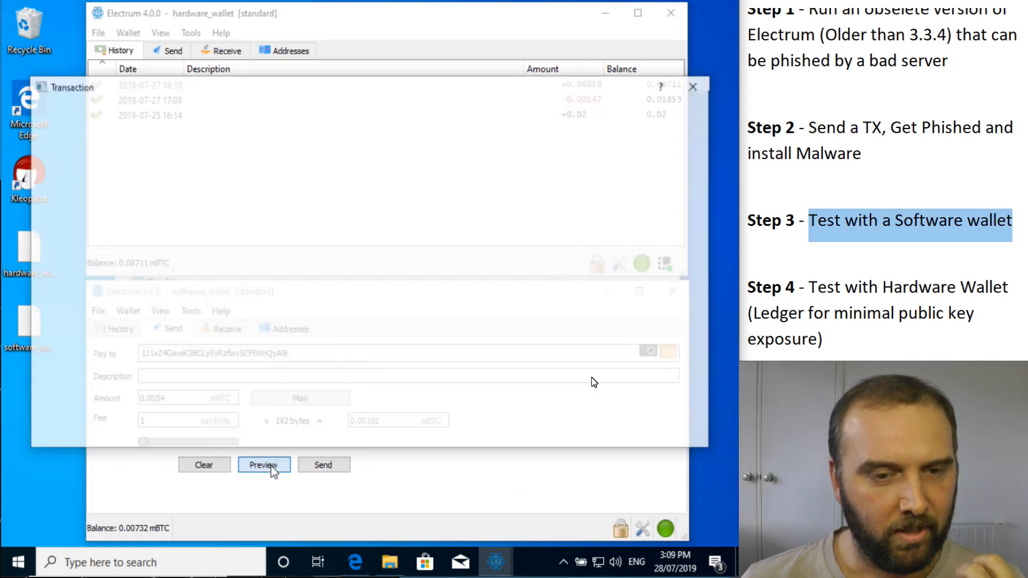
left_click(262, 464)
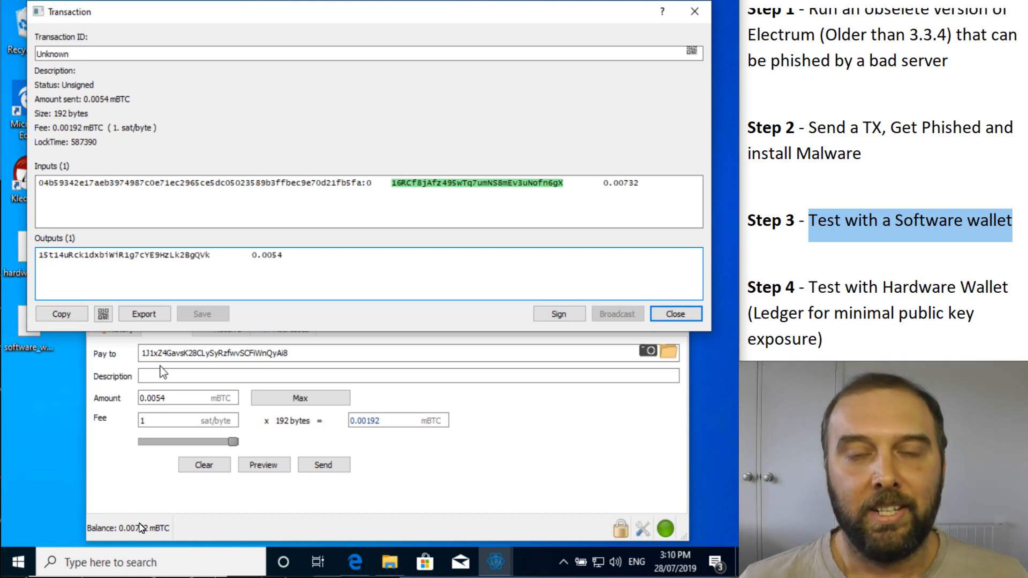
mouse_move(381, 486)
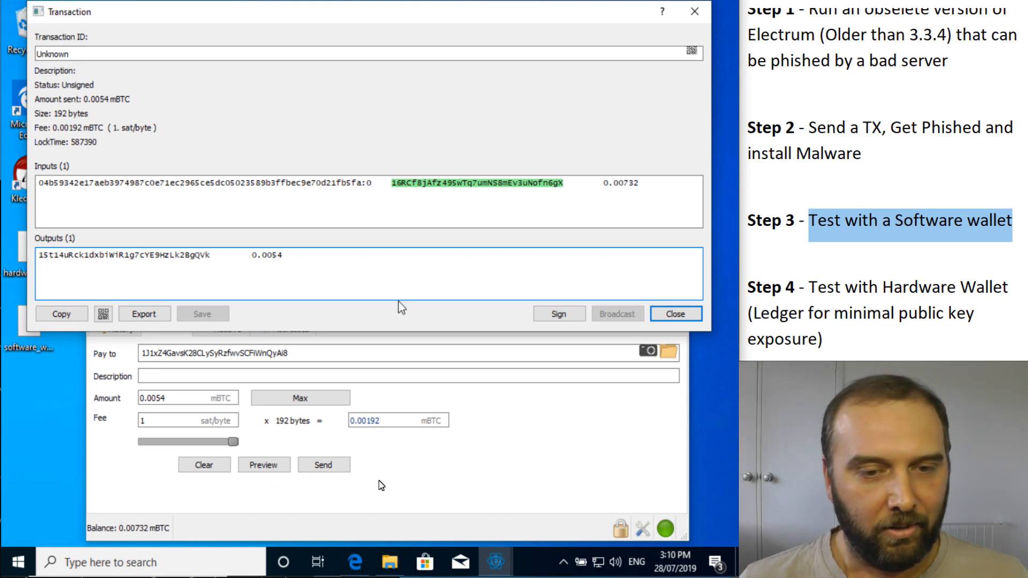
left_click(558, 313)
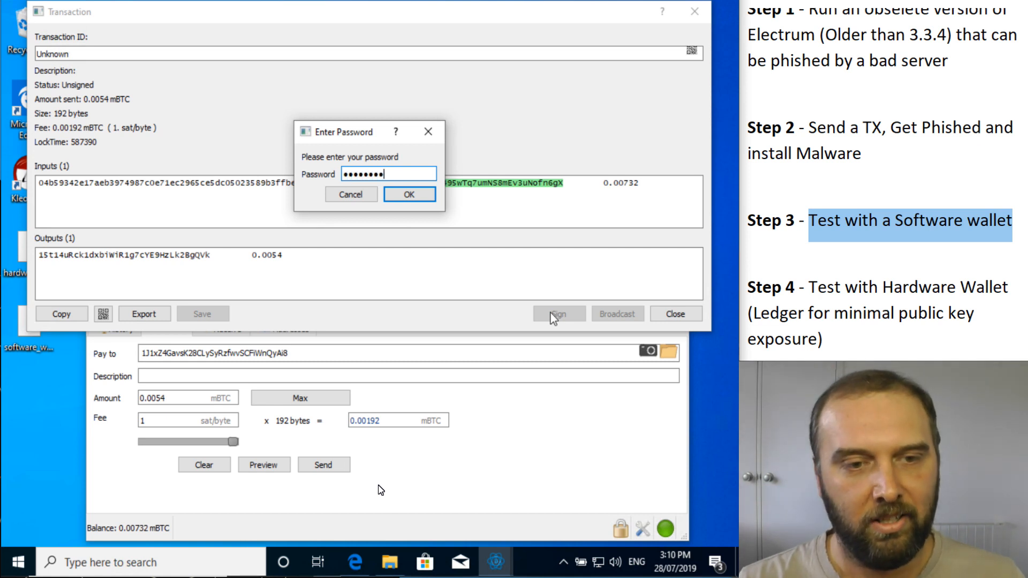
left_click(409, 194)
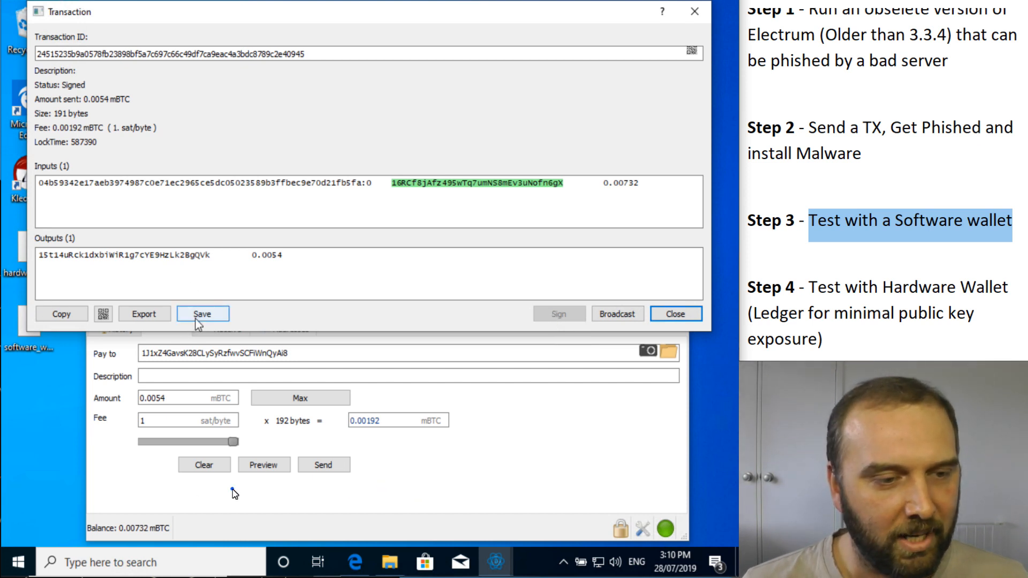
left_click(203, 313)
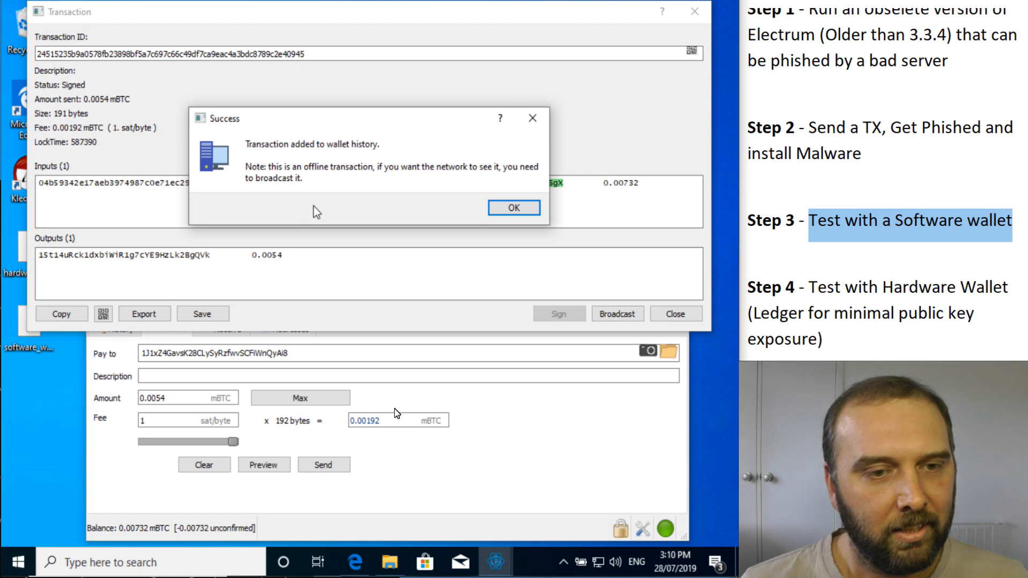
left_click(513, 207)
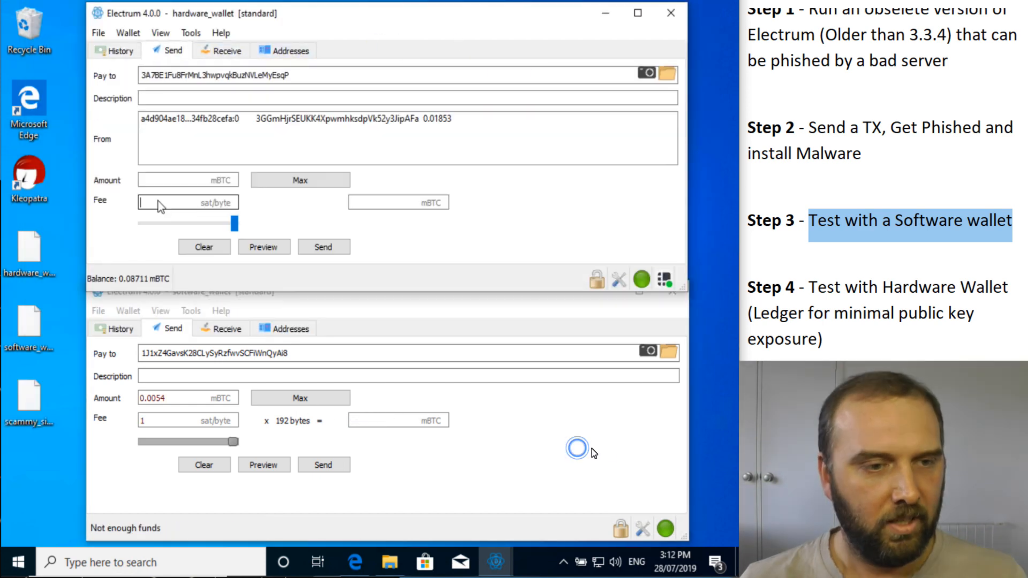
- Set the fee, preview the 0.01717 mBTC hardware-wallet payment, and attempt Ledger signing, leaving it unsigned
left_click(299, 179)
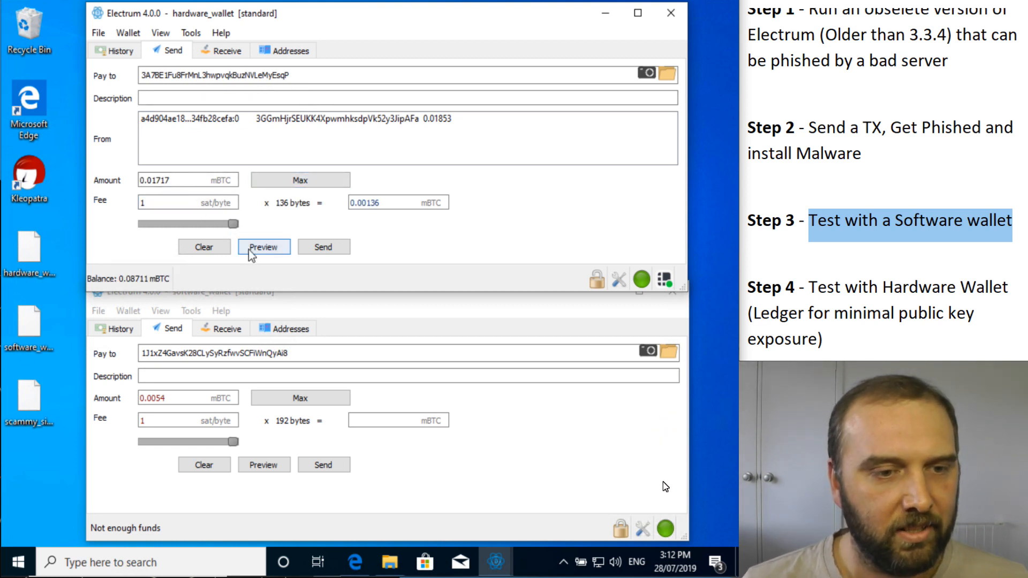
left_click(263, 246)
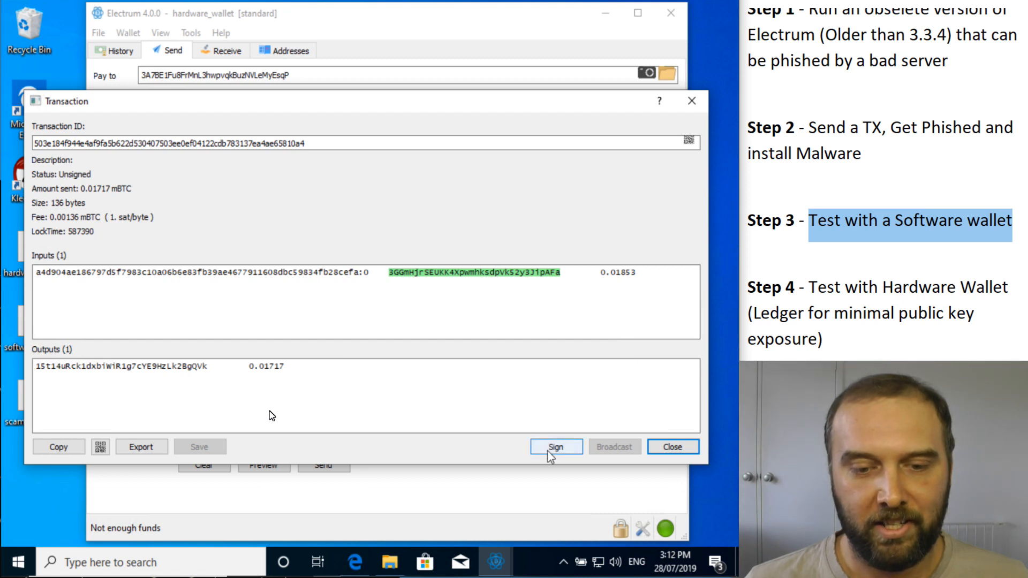
left_click(556, 447)
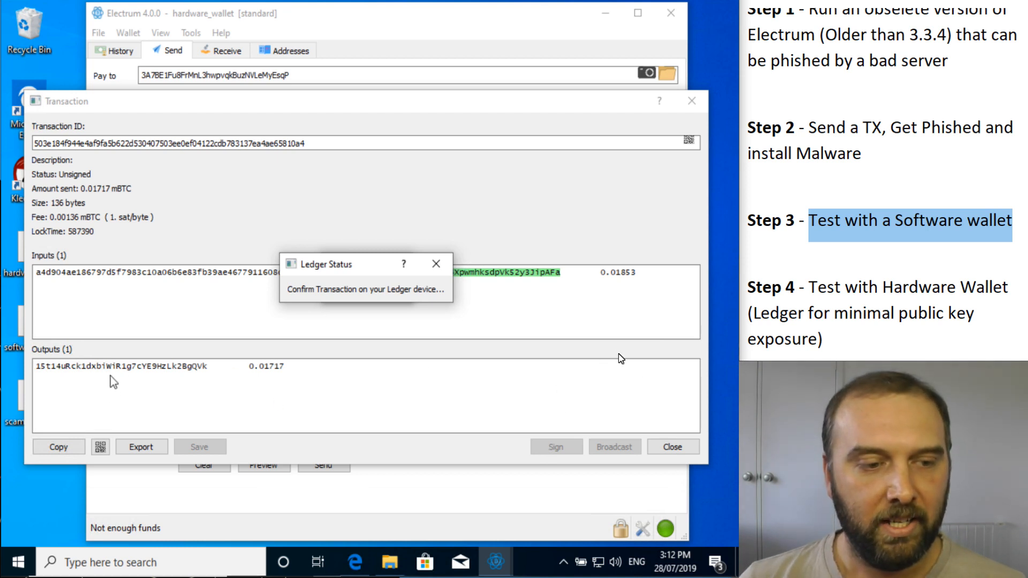
mouse_move(593, 358)
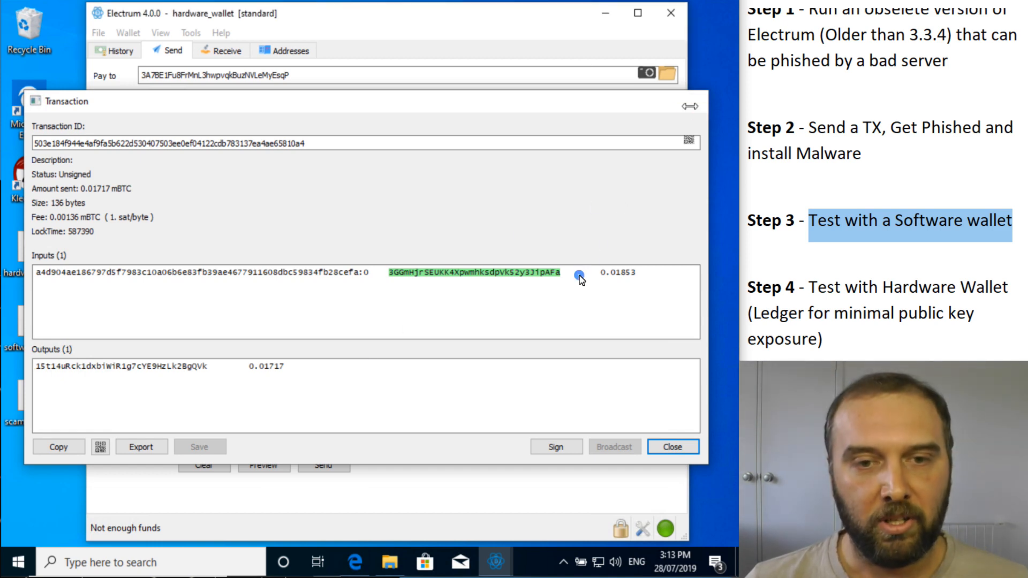
left_click(672, 446)
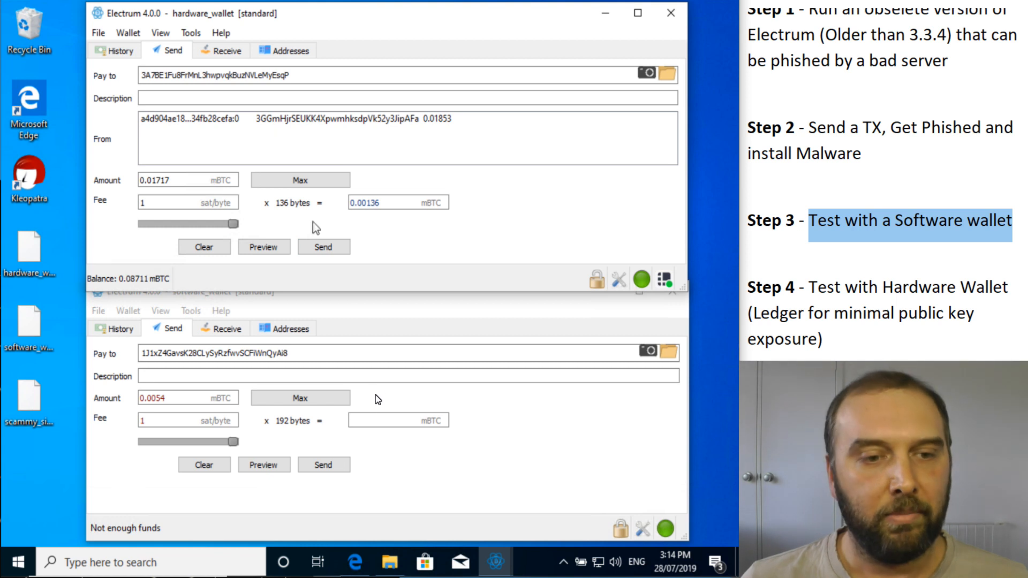
- Send the 0.01717 mBTC payment to the Ledger and dismiss the 'Invalid status 6d00' error
left_click(323, 247)
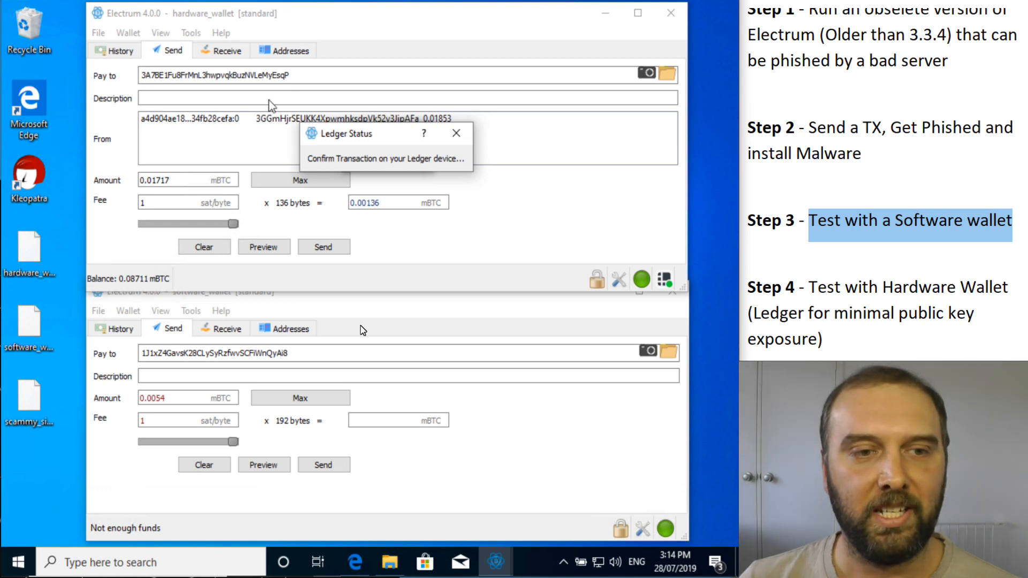
mouse_move(332, 330)
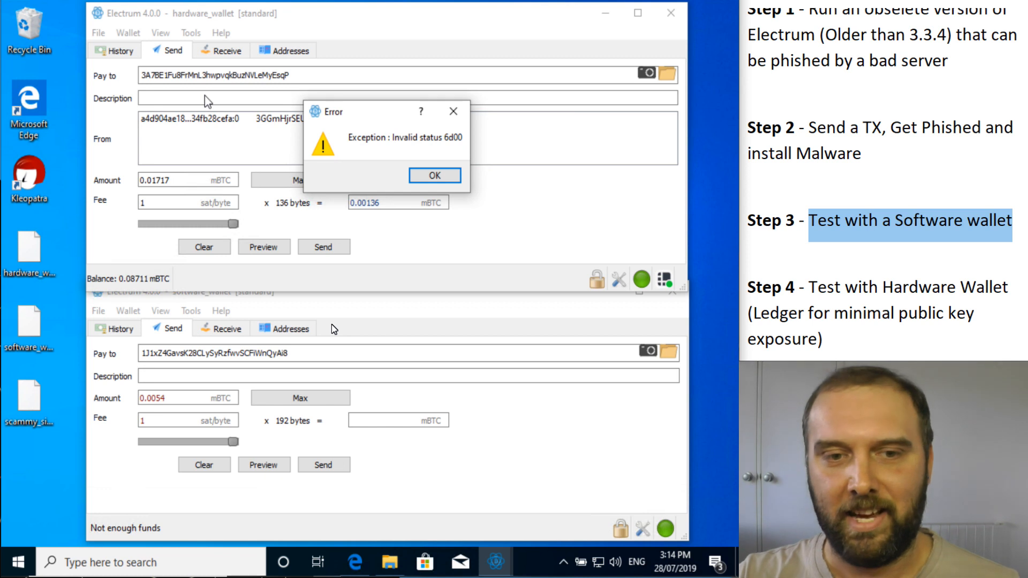
left_click(434, 175)
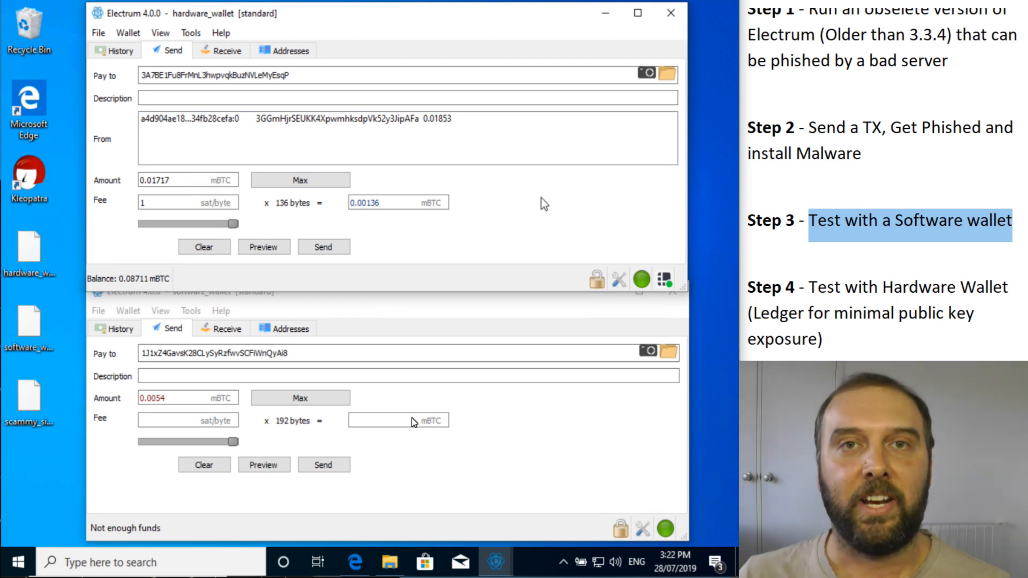
mouse_move(401, 417)
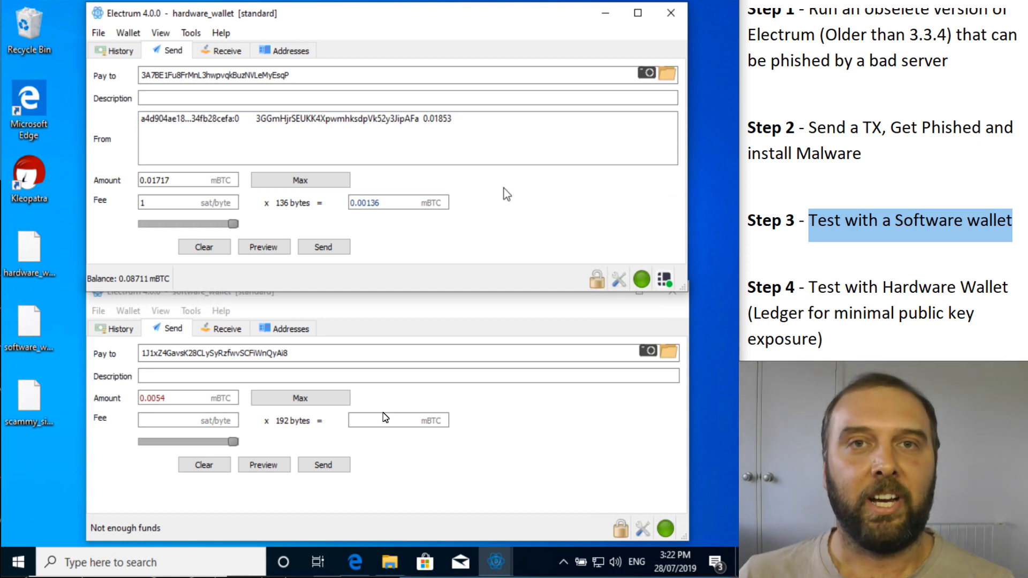
- Reopen the unsigned 0.01717 mBTC transaction preview to check its output address
left_click(263, 247)
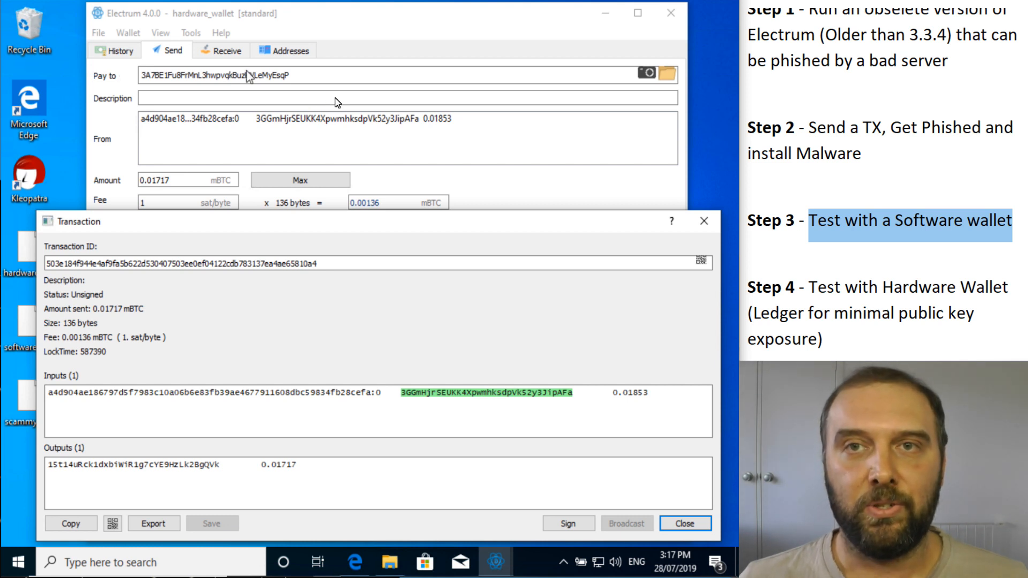
mouse_move(192, 473)
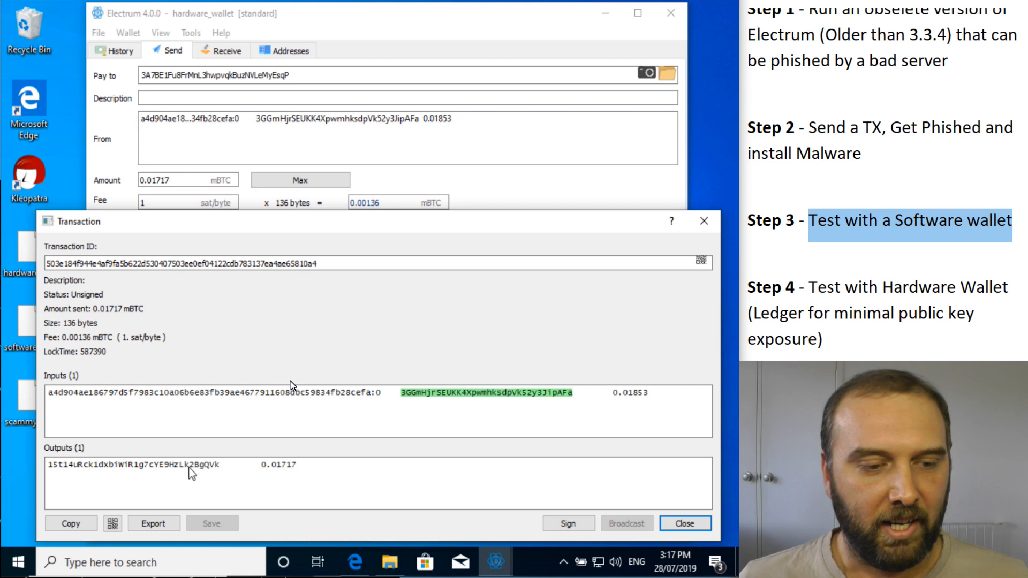